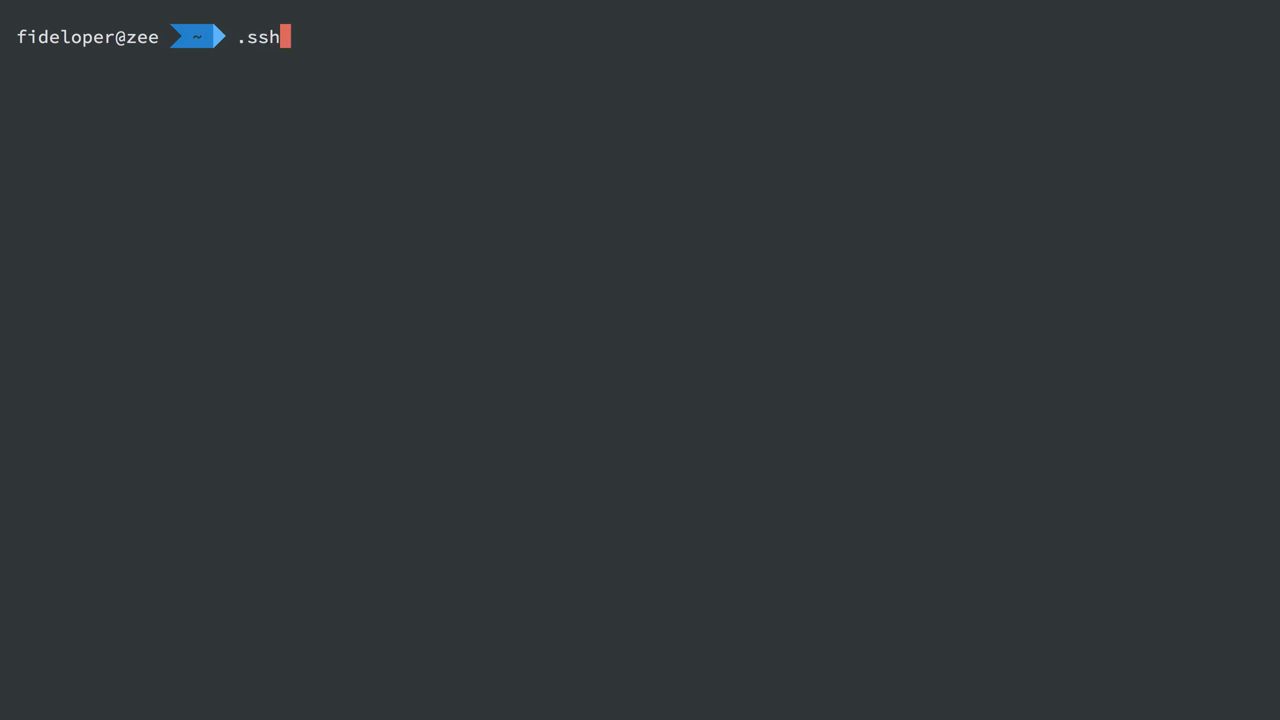
Open ~/.ssh/config in vim from the Terminal.
type("vim")
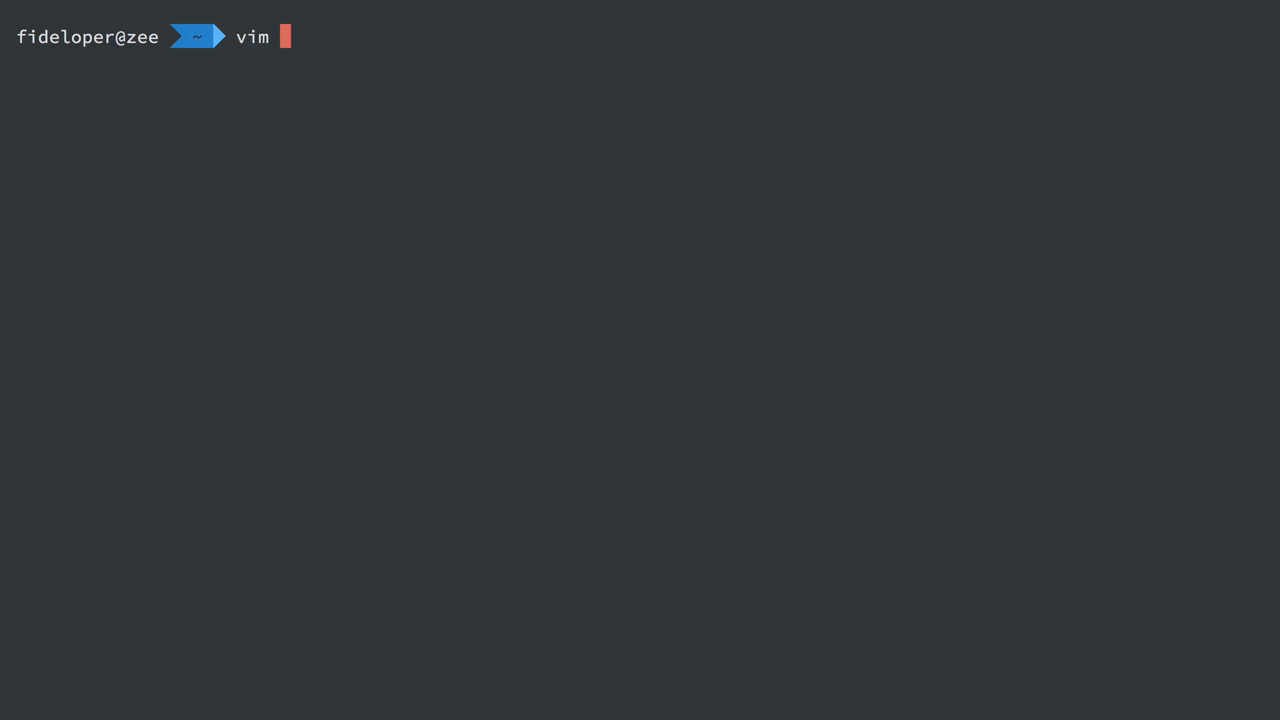
type(".ssh/c")
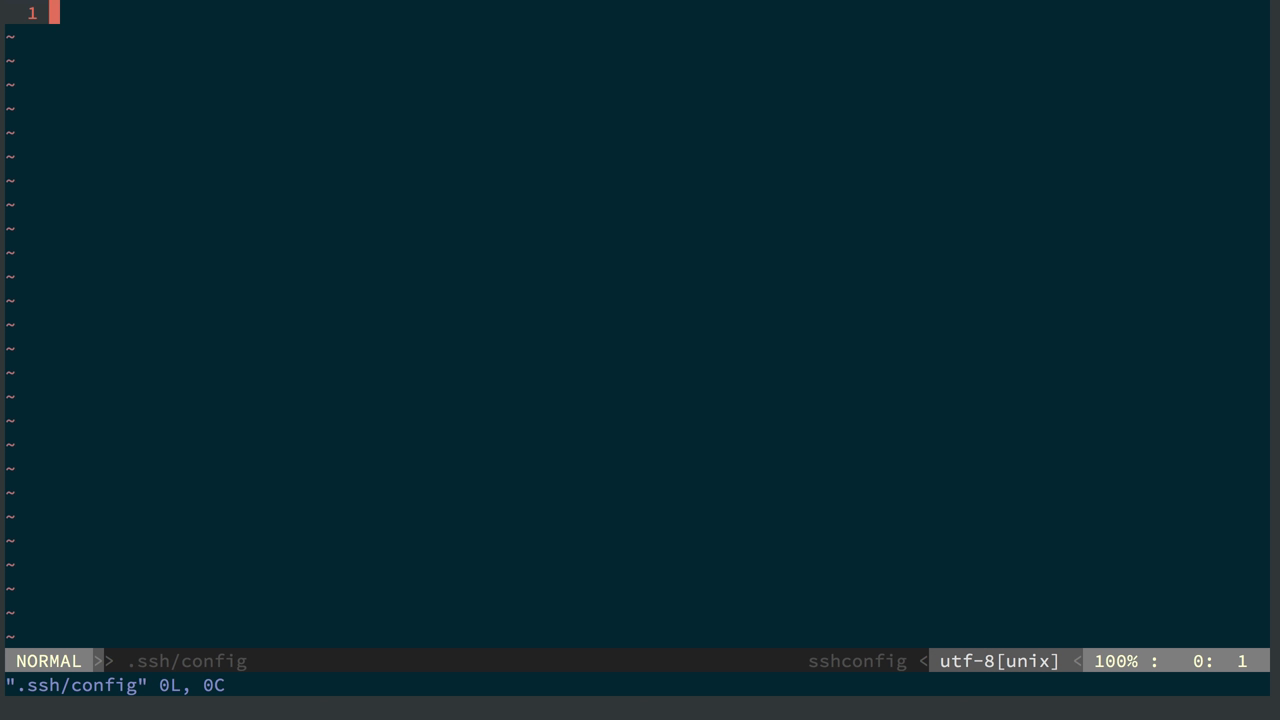
mouse_move(747, 213)
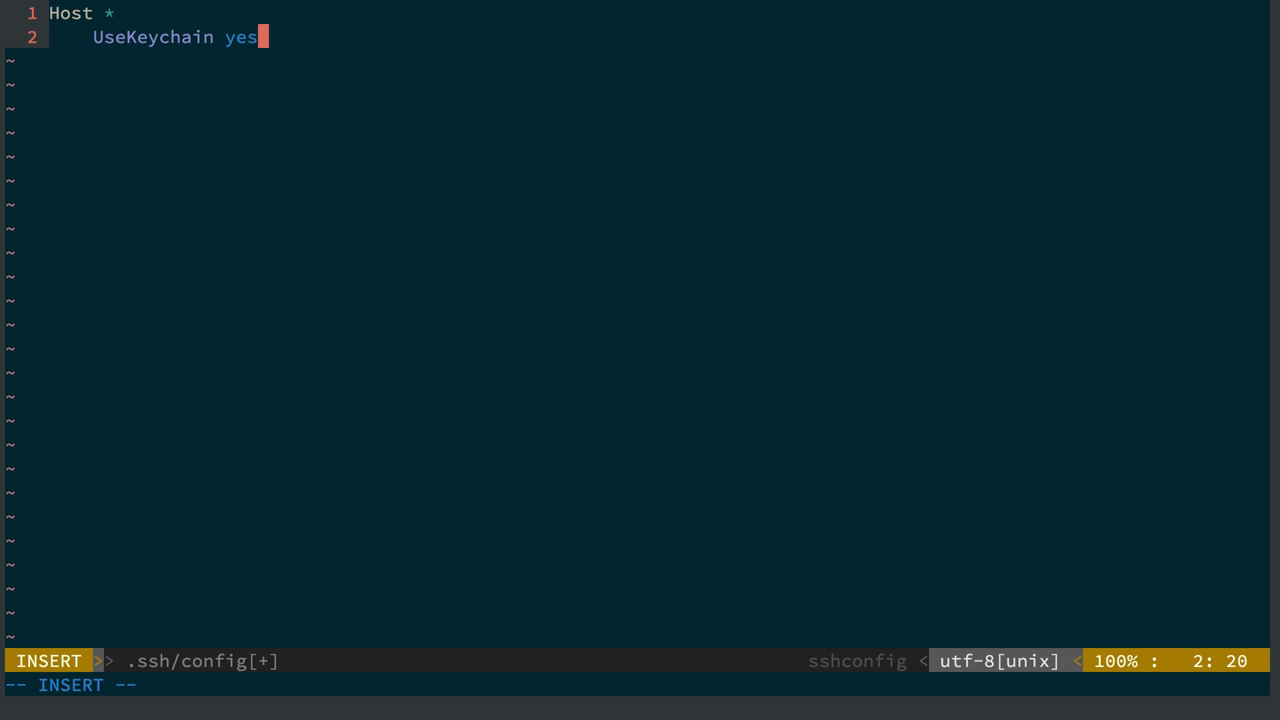
Finish the Host * UseKeychain block and open blank lines for a new host entry.
key("Escape")
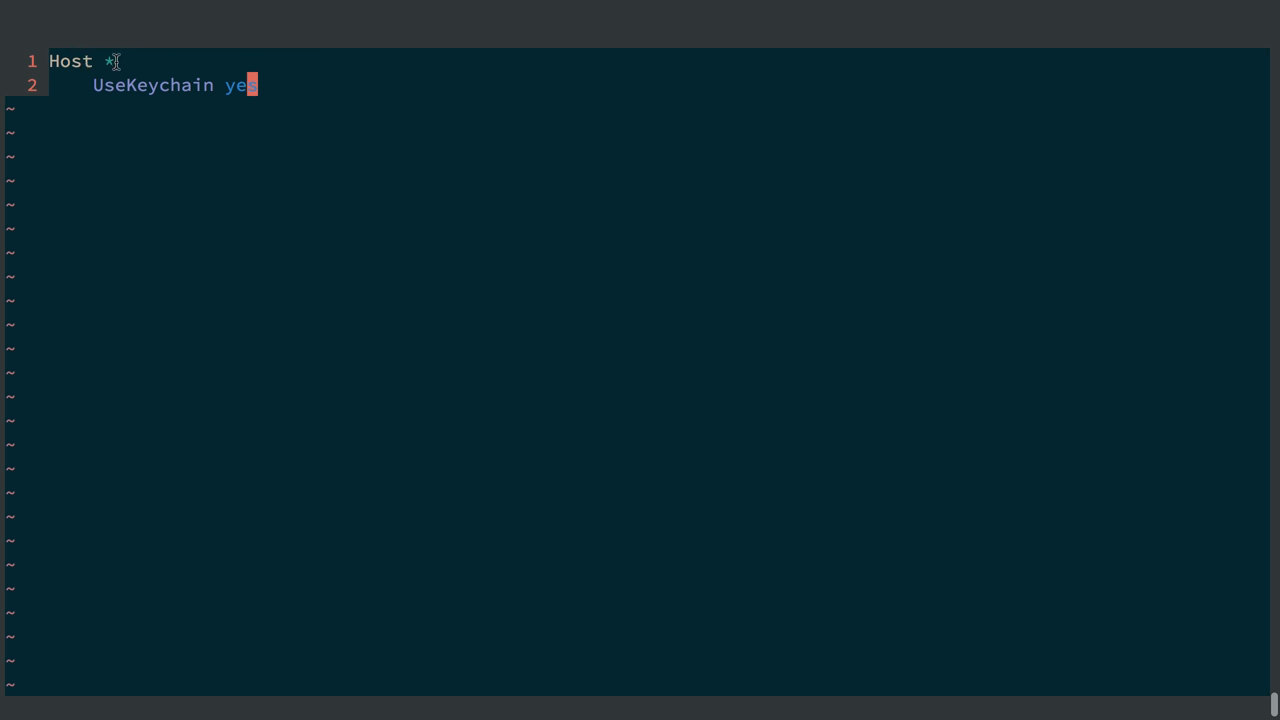
key("Escape")
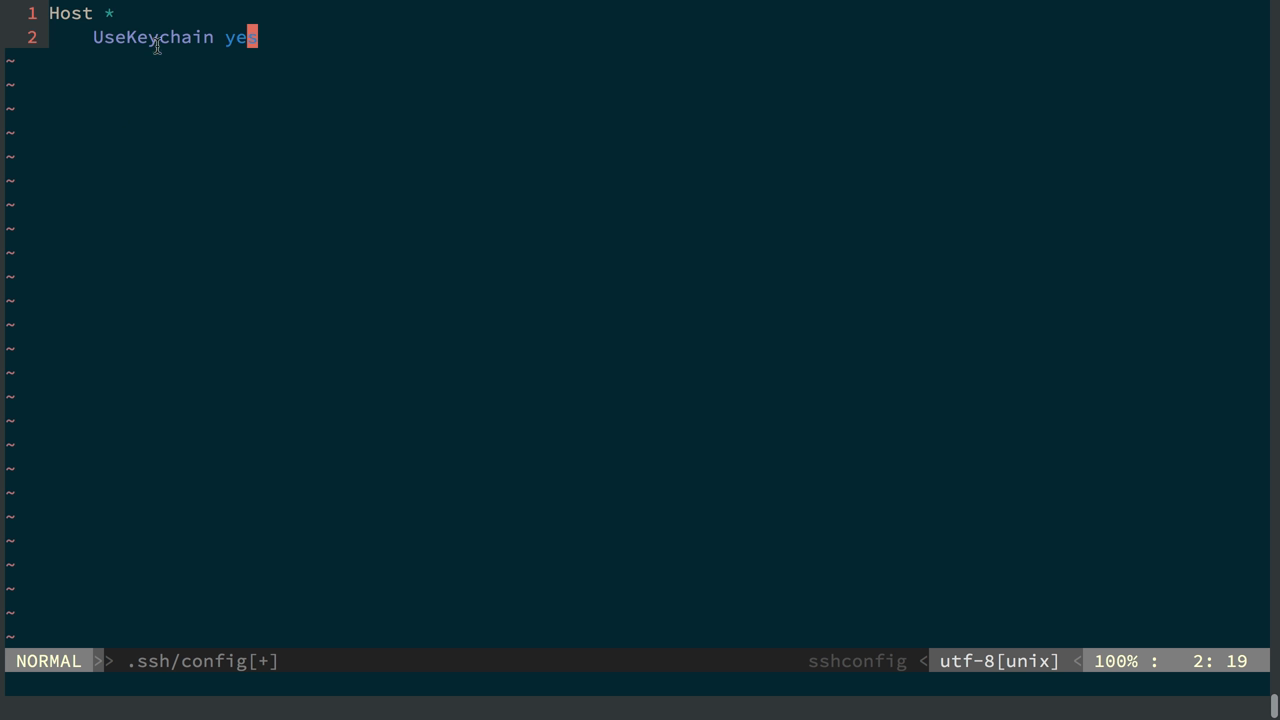
mouse_move(163, 48)
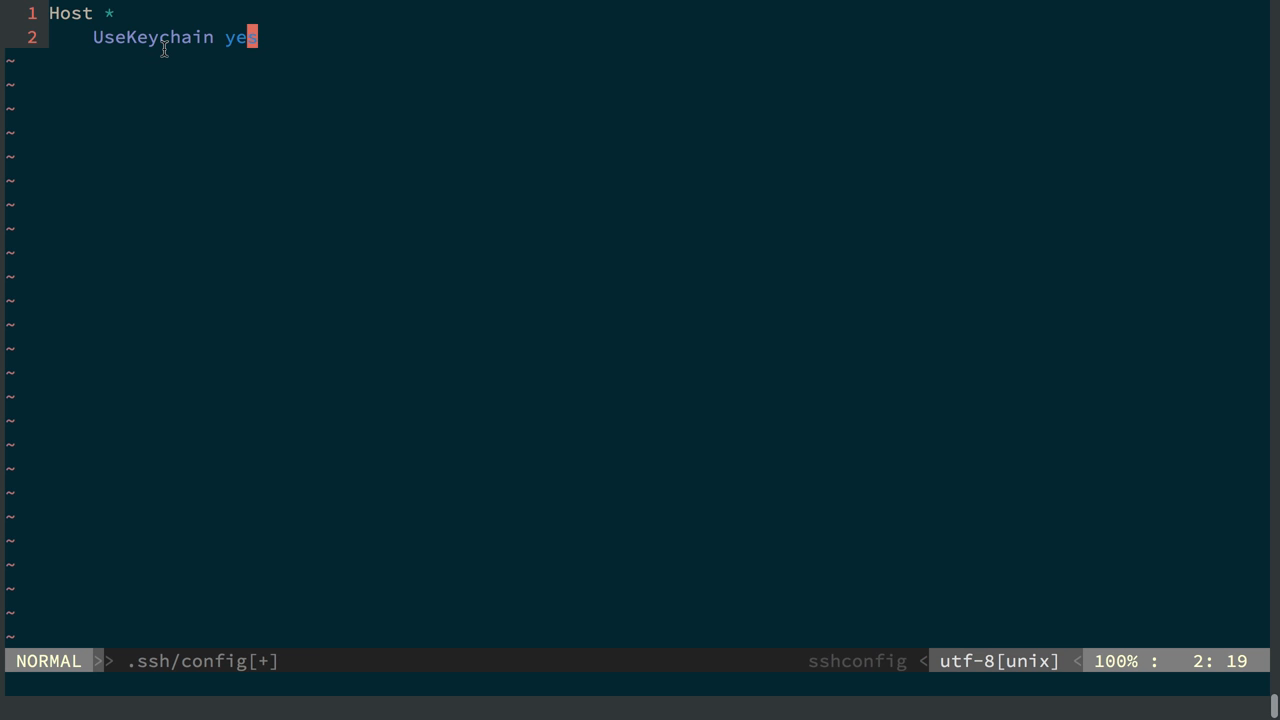
mouse_move(152, 43)
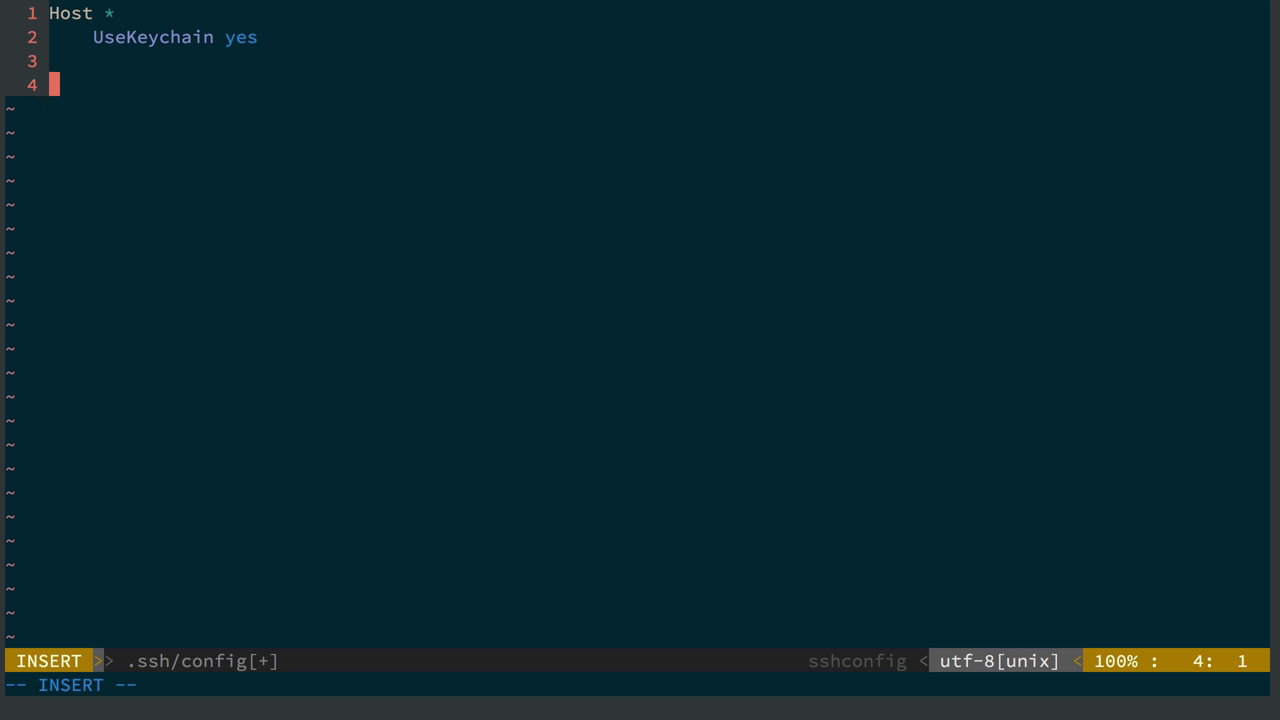
mouse_move(205, 219)
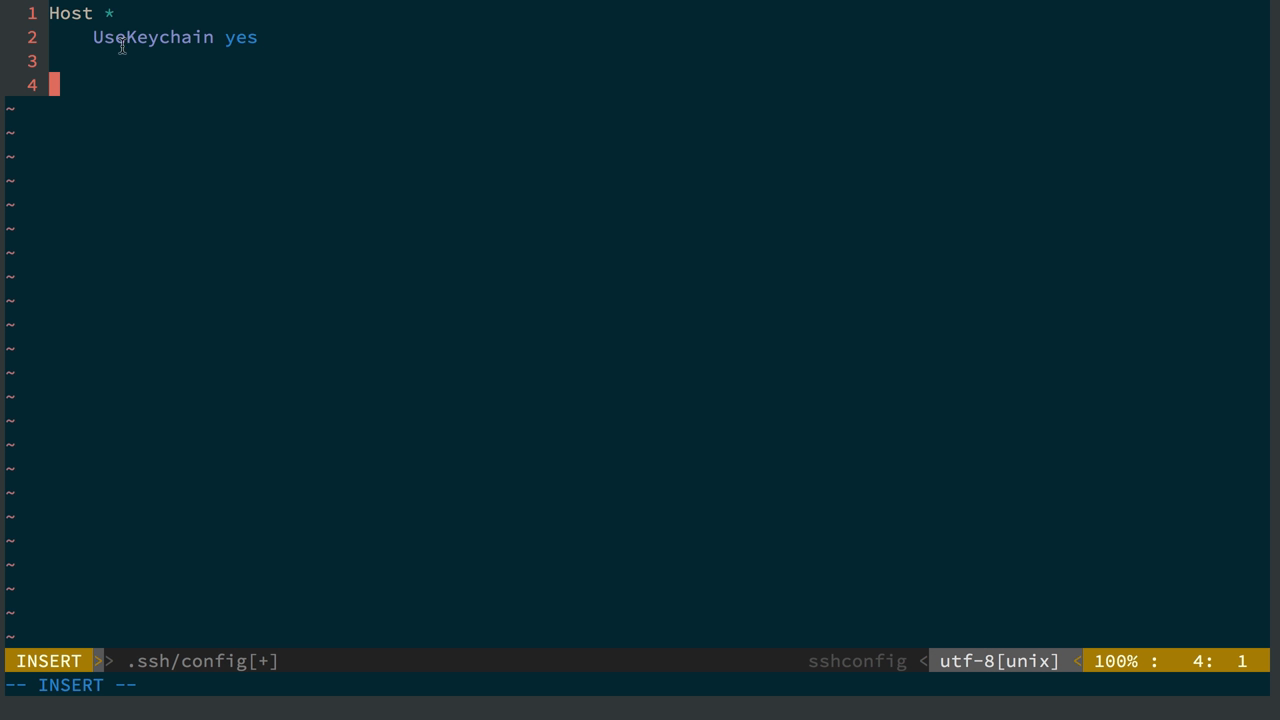
mouse_move(158, 101)
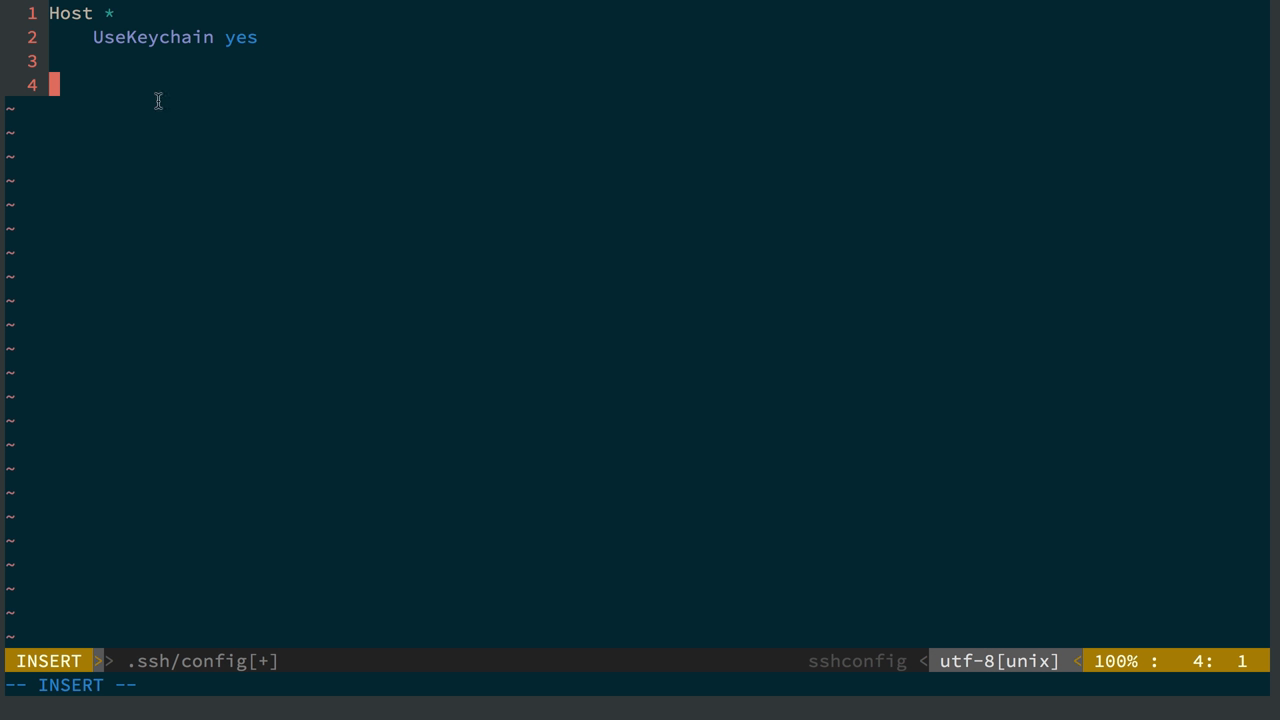
key("Escape")
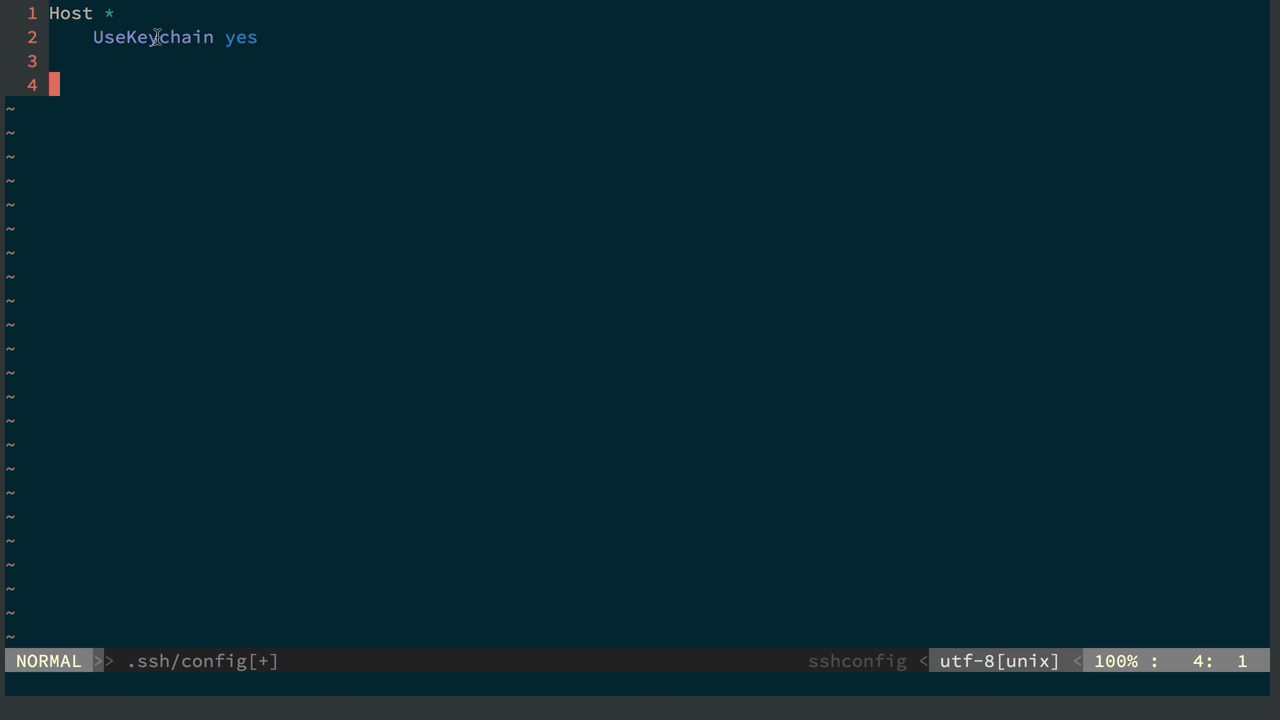
mouse_move(153, 47)
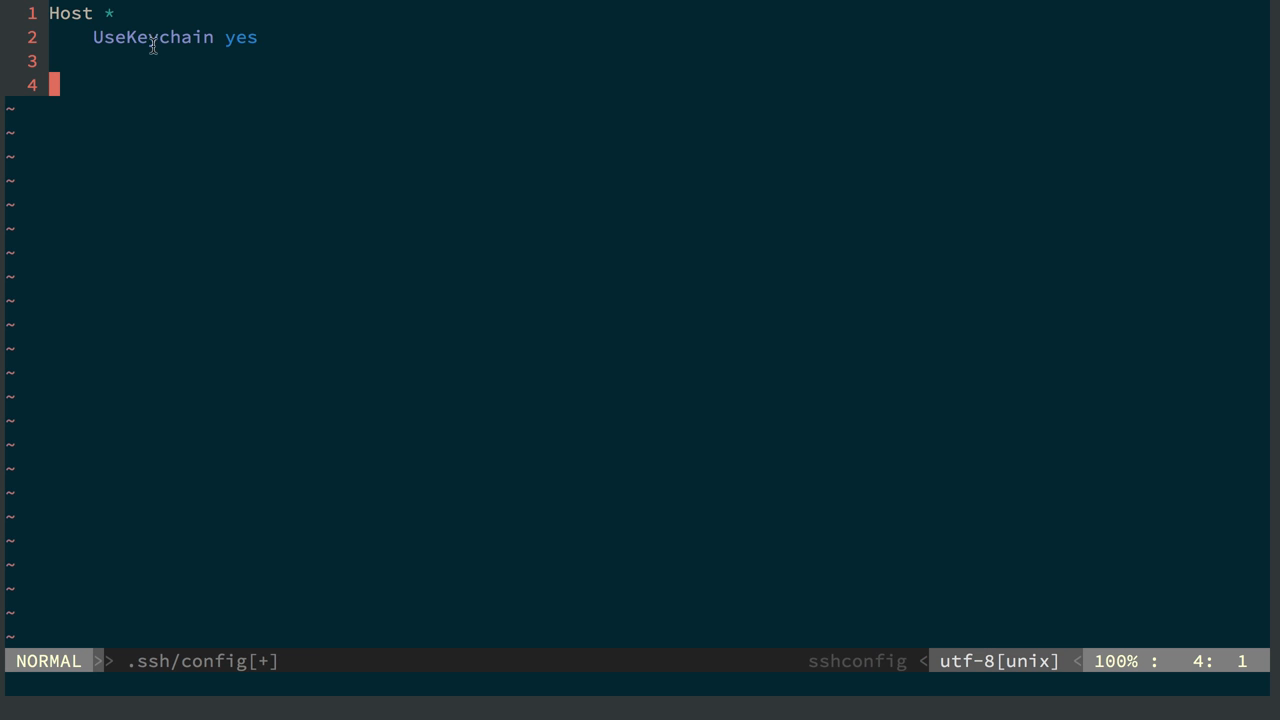
mouse_move(119, 58)
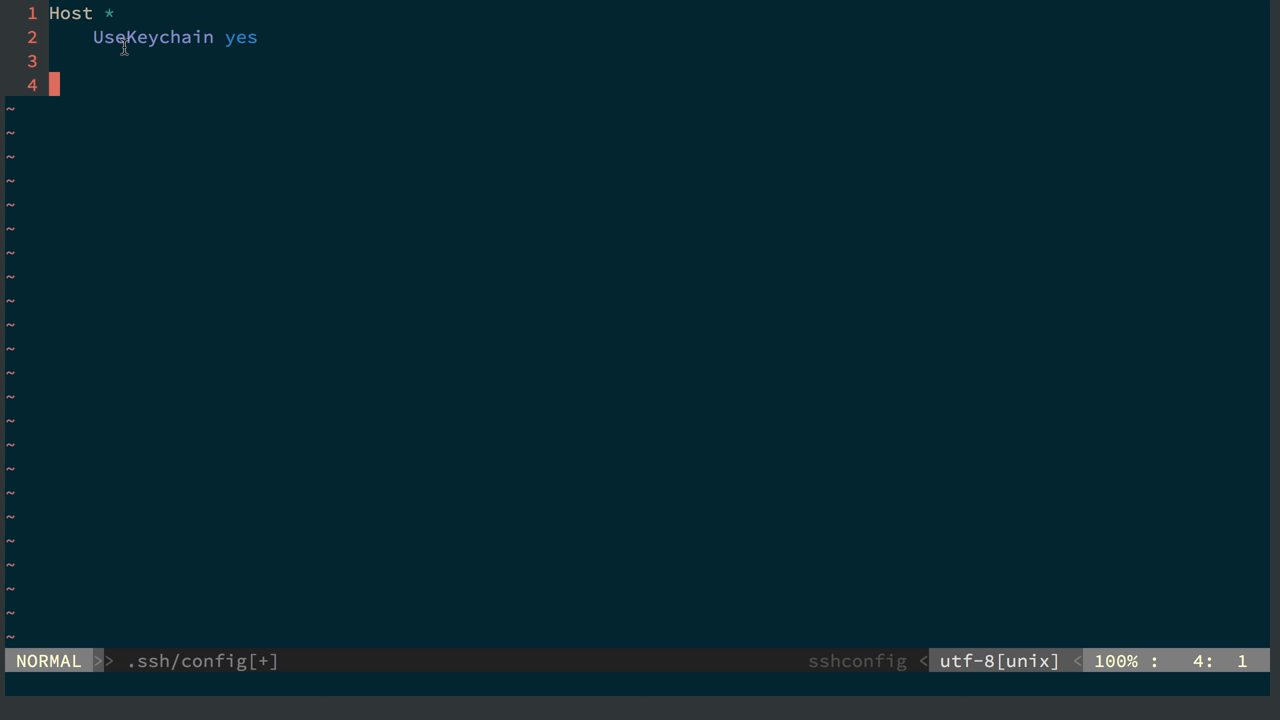
mouse_move(140, 59)
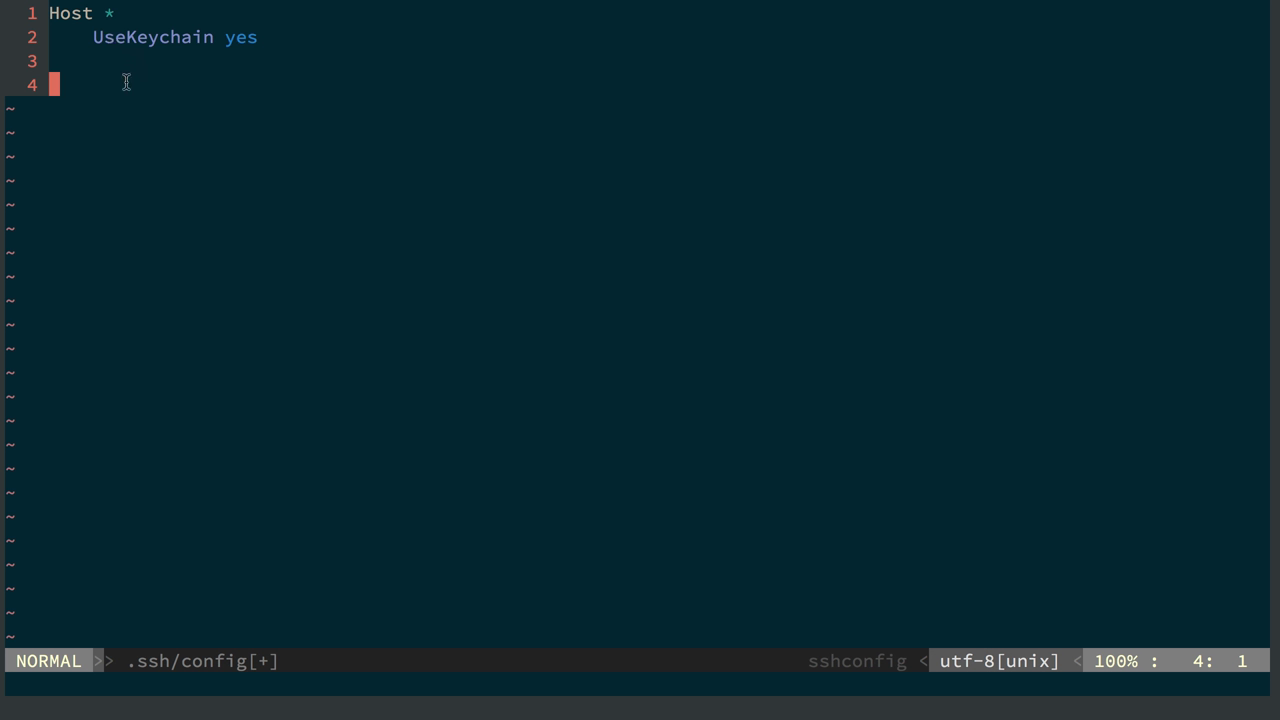
key("i")
type("Host")
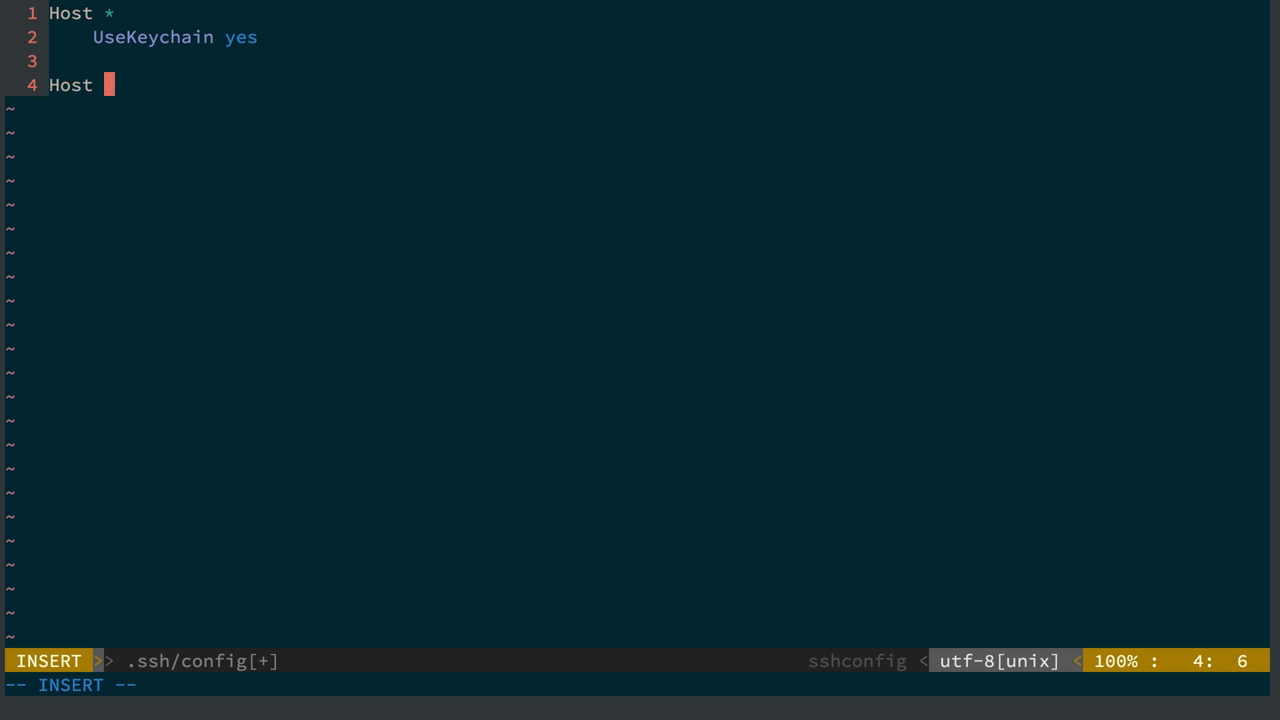
Enter the Host sfhstart entry with 162.243.105.42, user, ~/.ssh/id_sfh_start and IdentitiesOnly yes.
type("sfhstart")
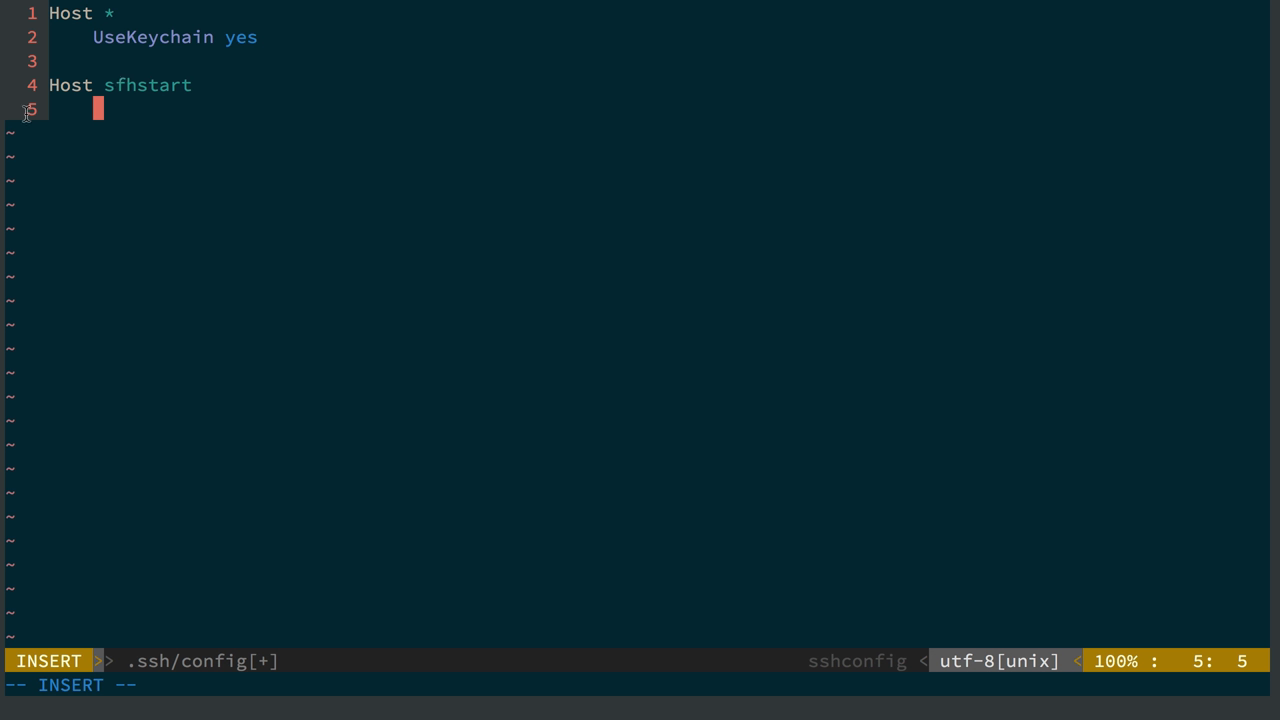
mouse_move(164, 92)
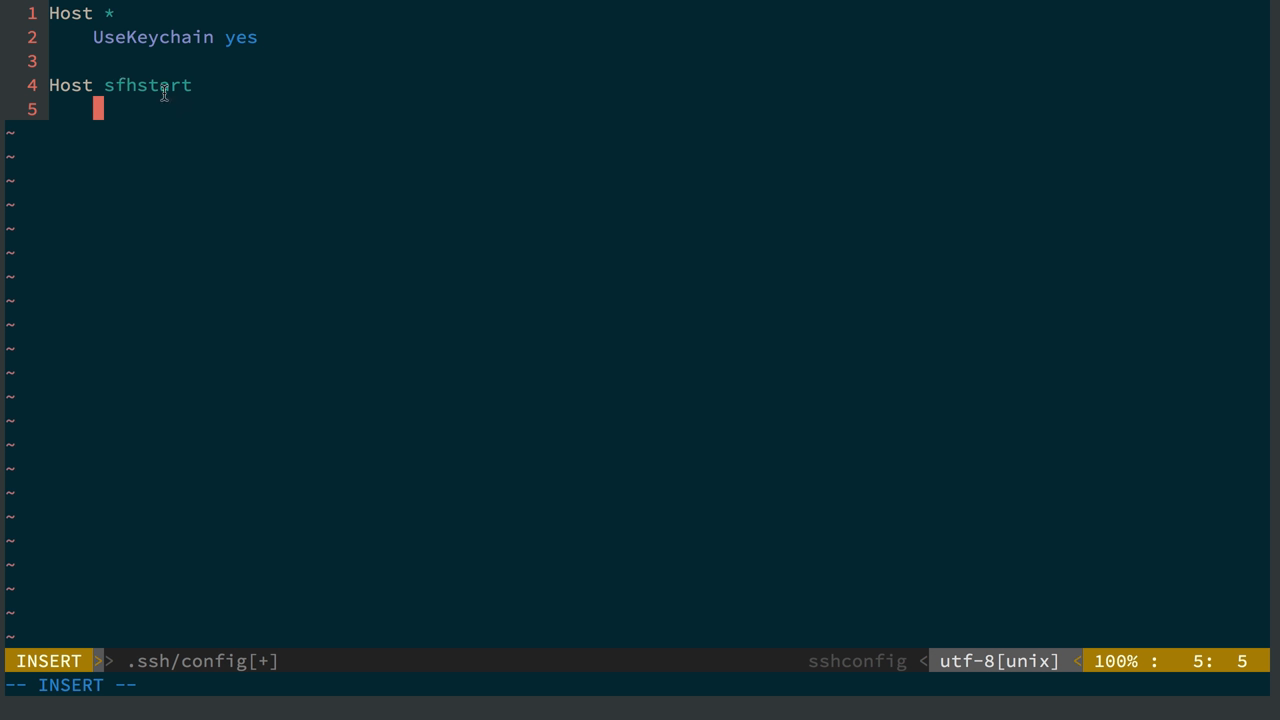
mouse_move(141, 110)
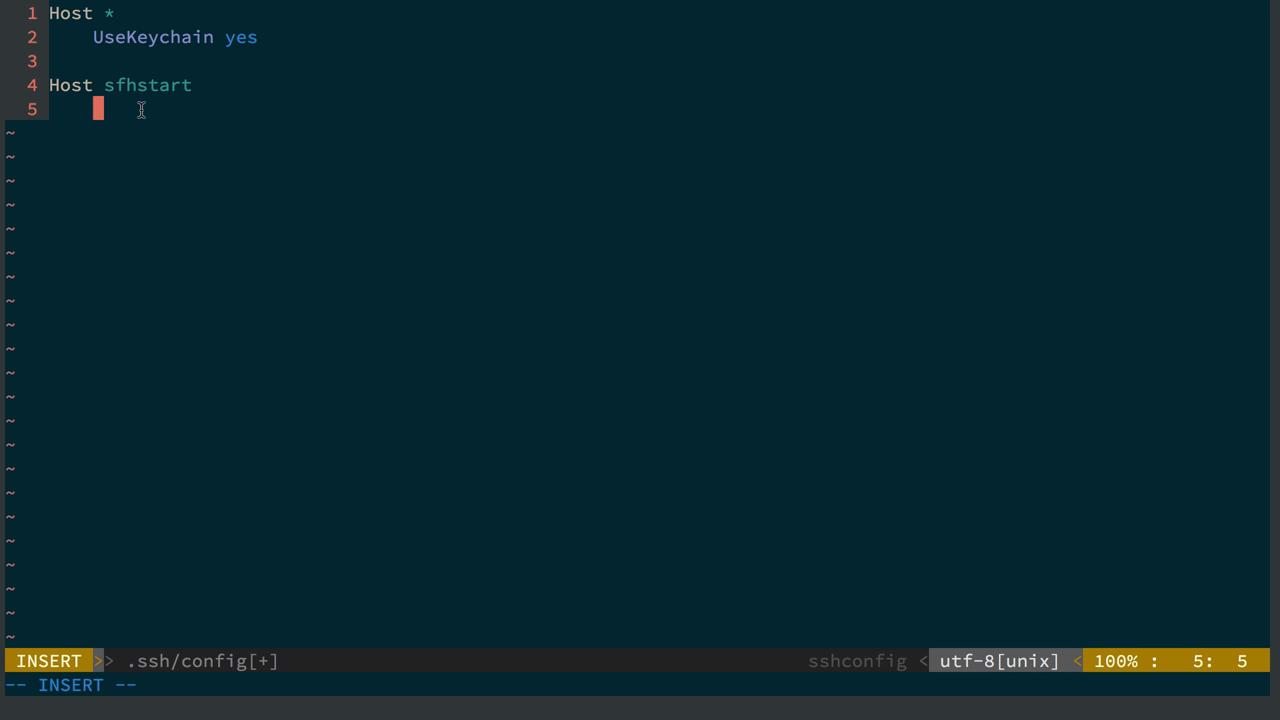
type("ityFile ~/.ssh/id_sfh_start")
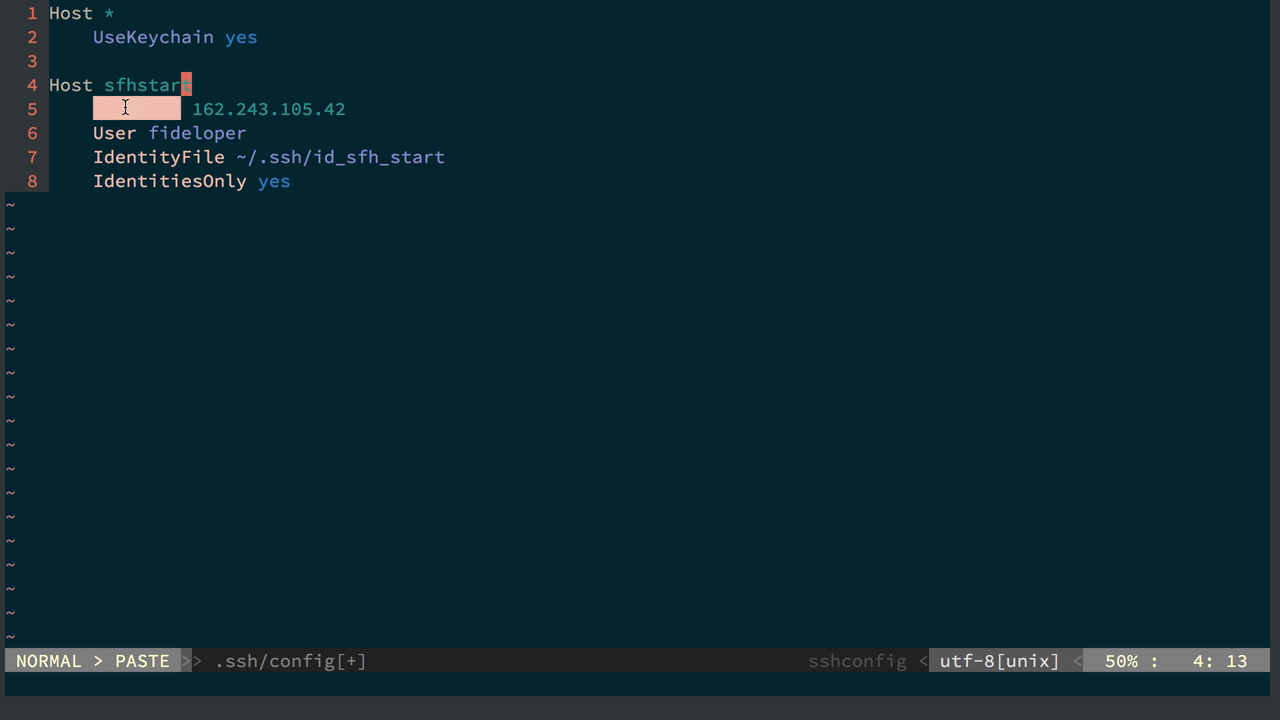
Prefix line five's IP address with HostName, making it 'HostName 162.243.105.42'.
type("HostName")
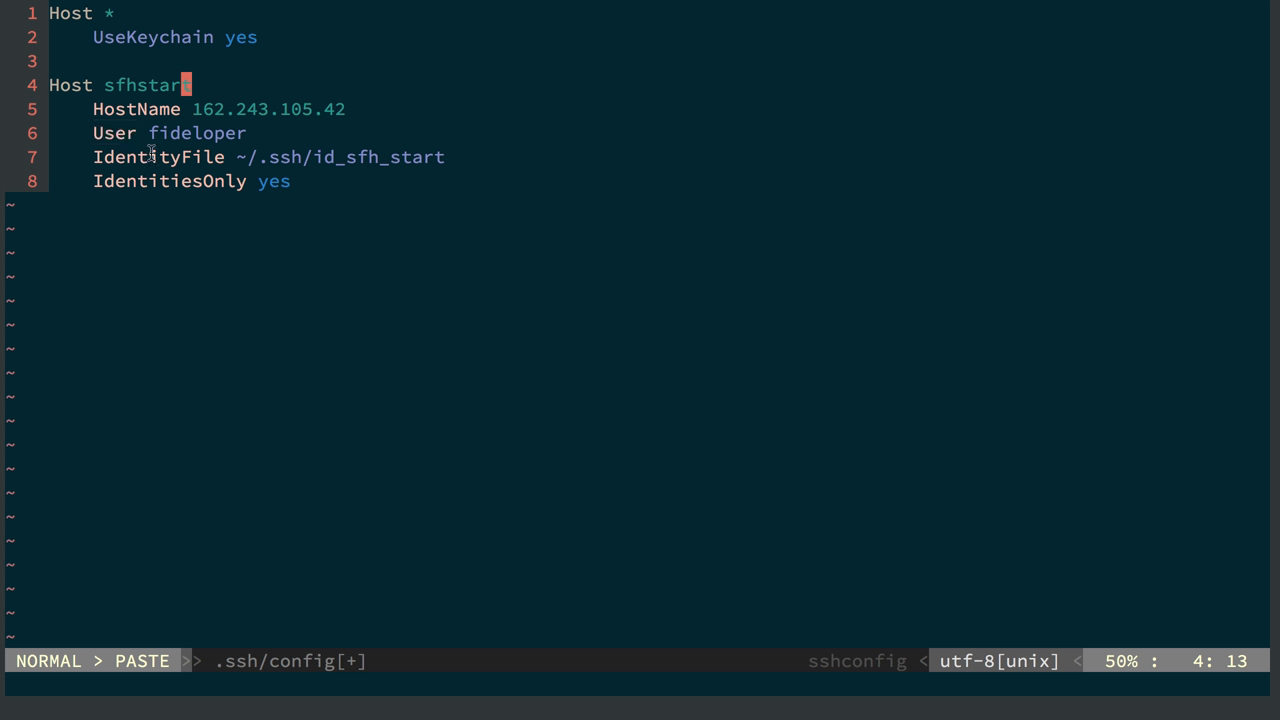
mouse_move(183, 162)
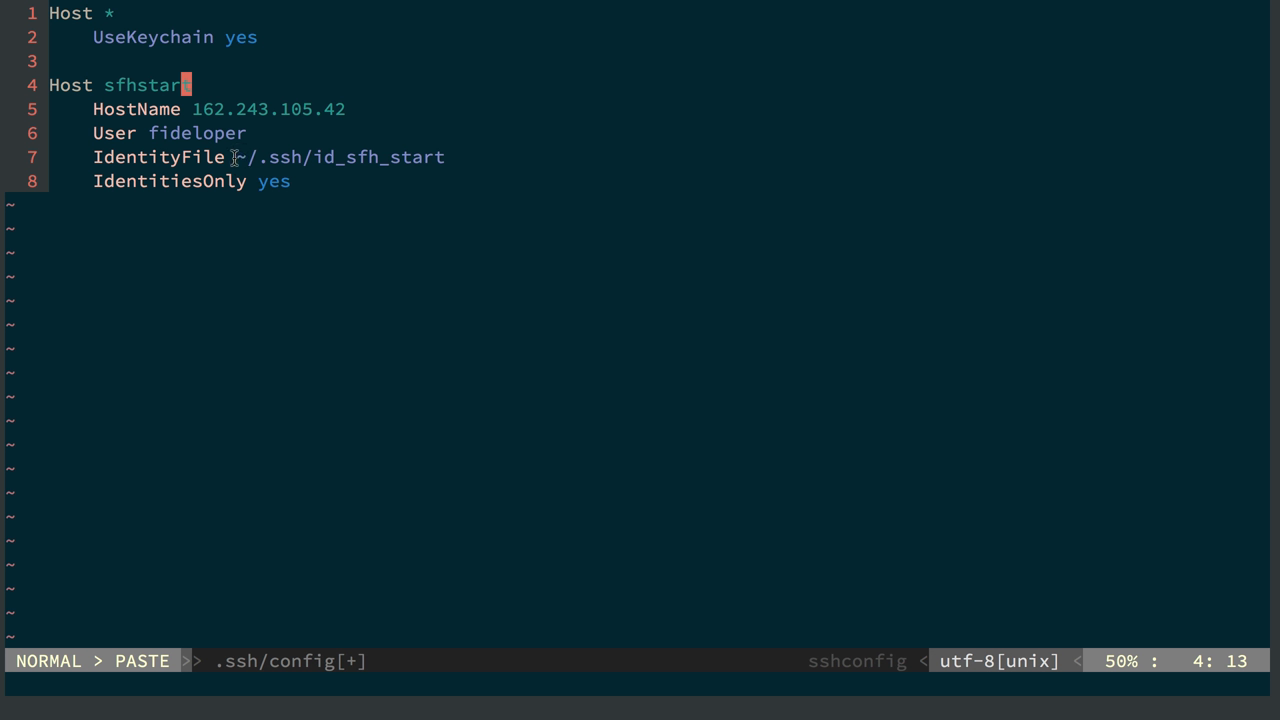
mouse_move(311, 161)
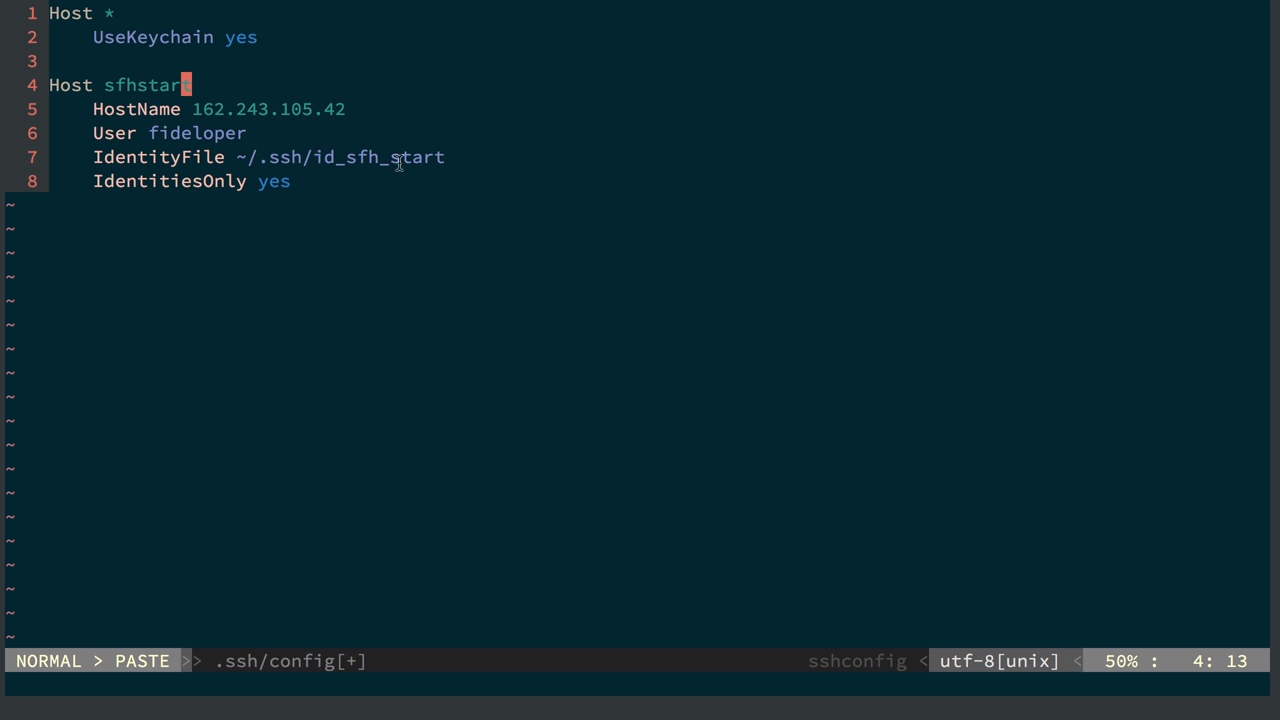
mouse_move(247, 181)
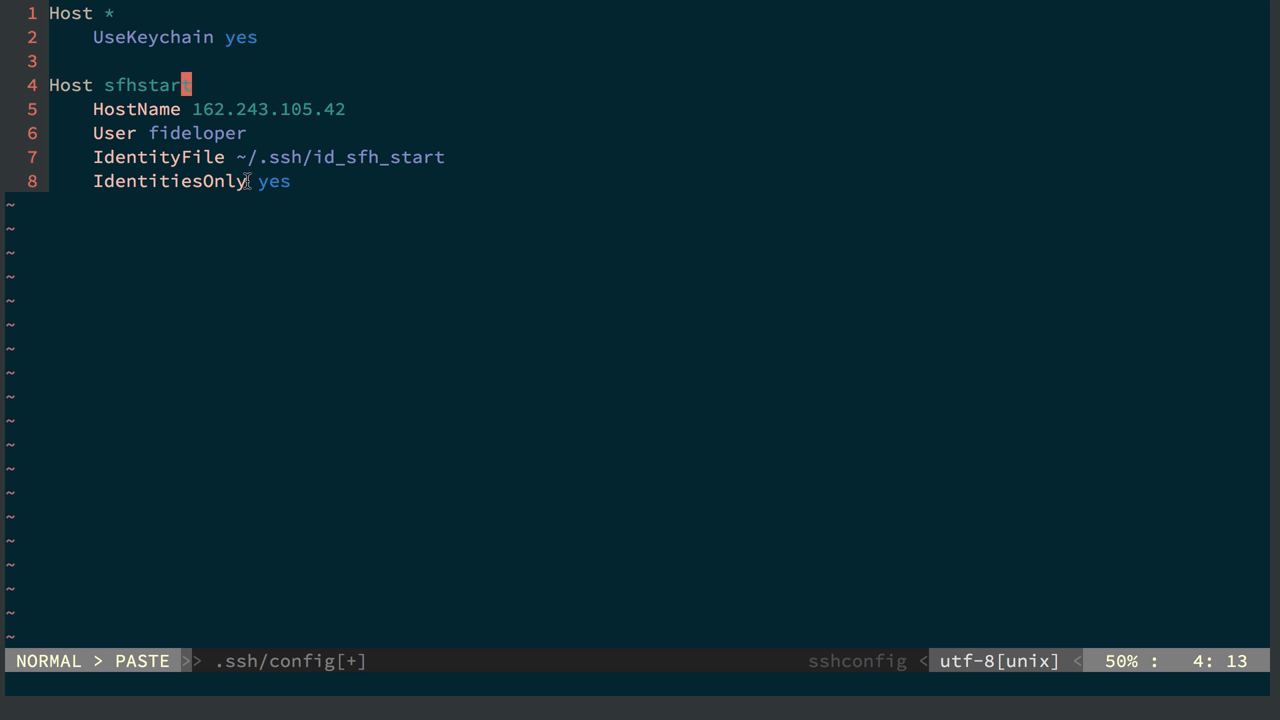
mouse_move(427, 160)
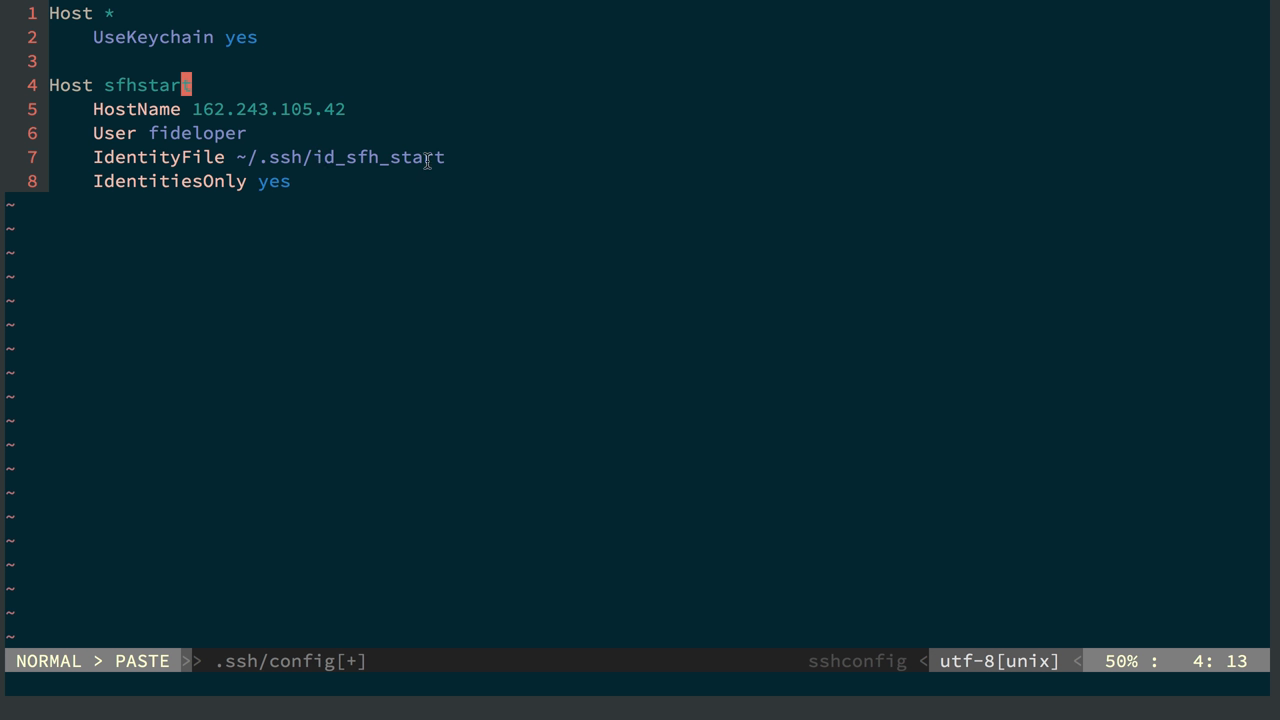
mouse_move(400, 157)
type(":")
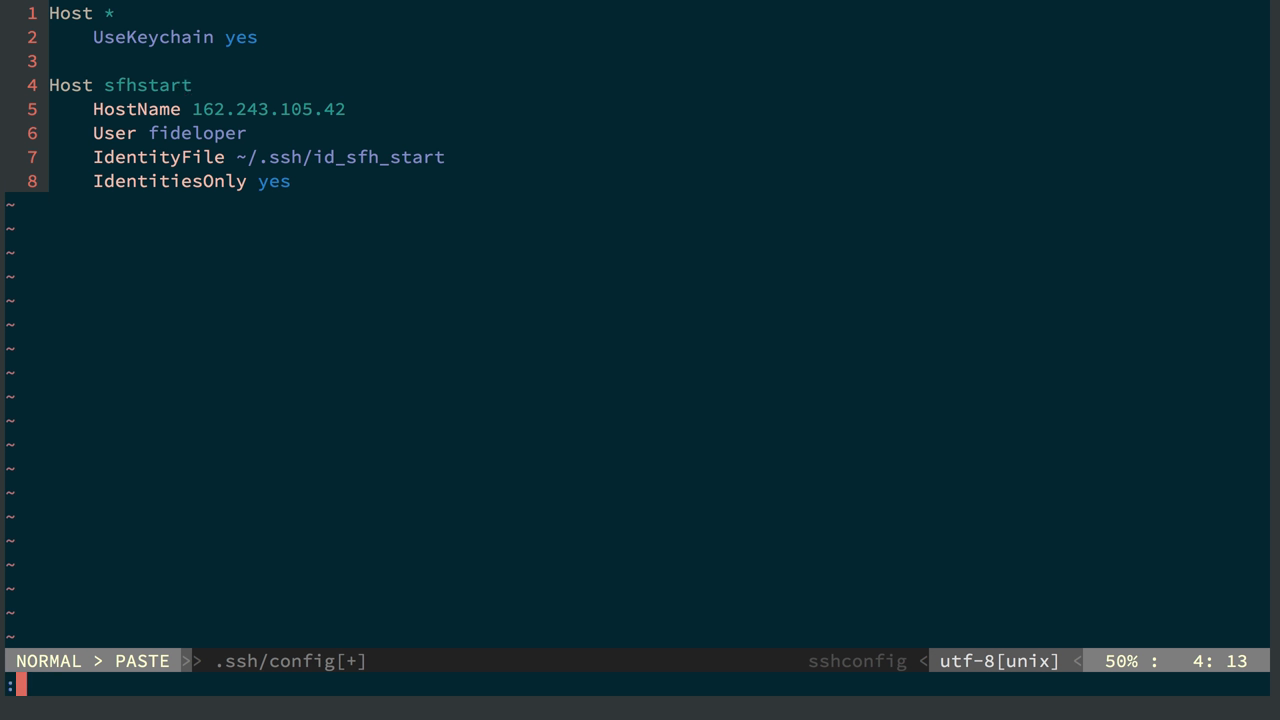
Save the config with wq and log in with 'ssh sfhstart'.
type("wq")
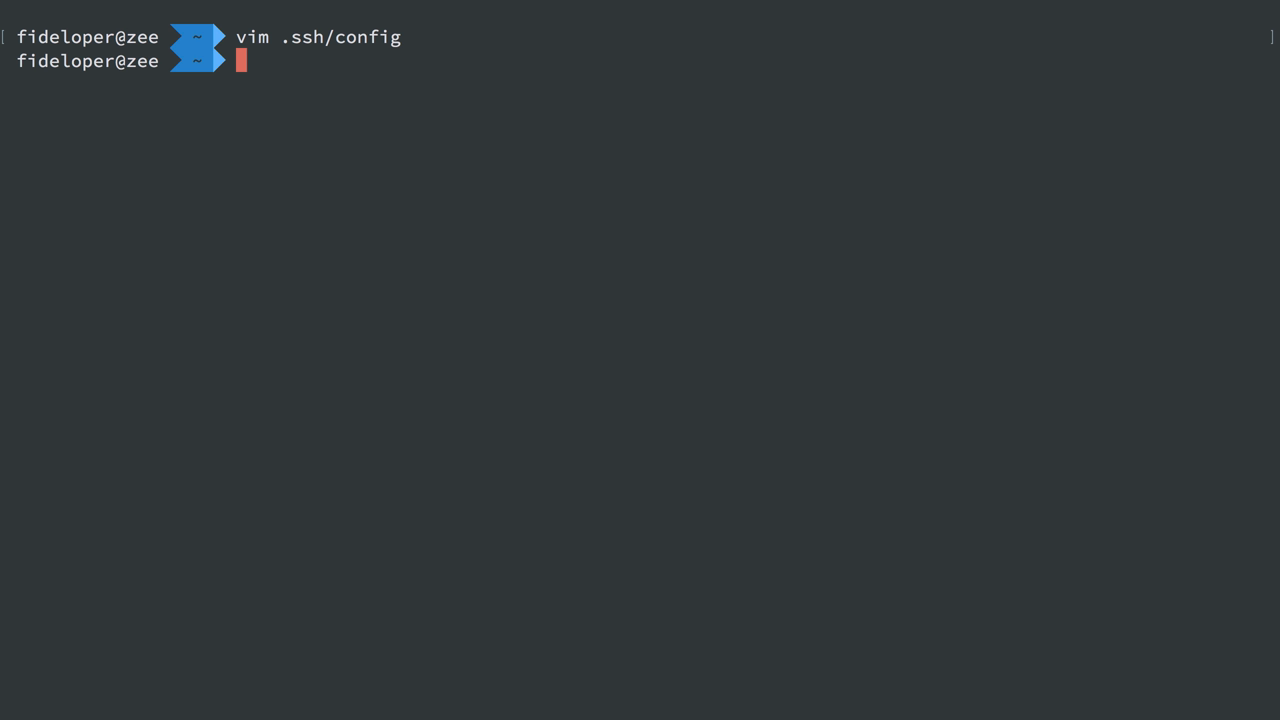
type("ssh sf")
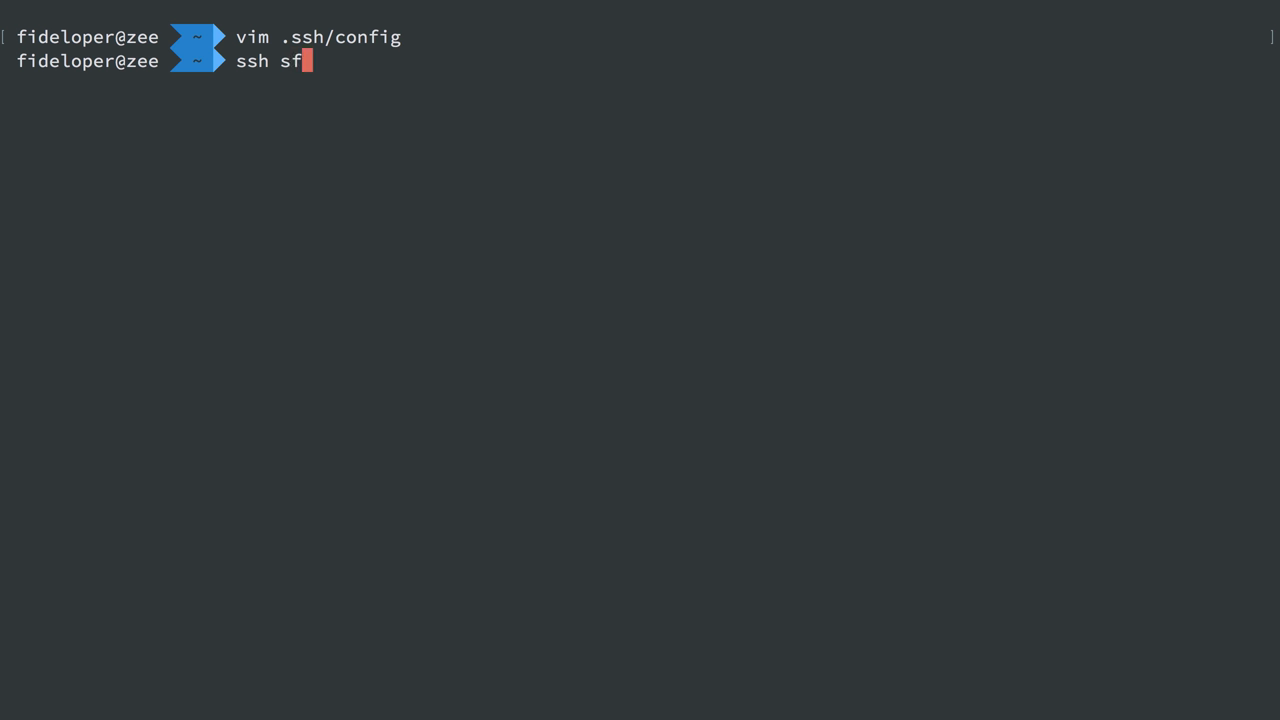
type("hstart")
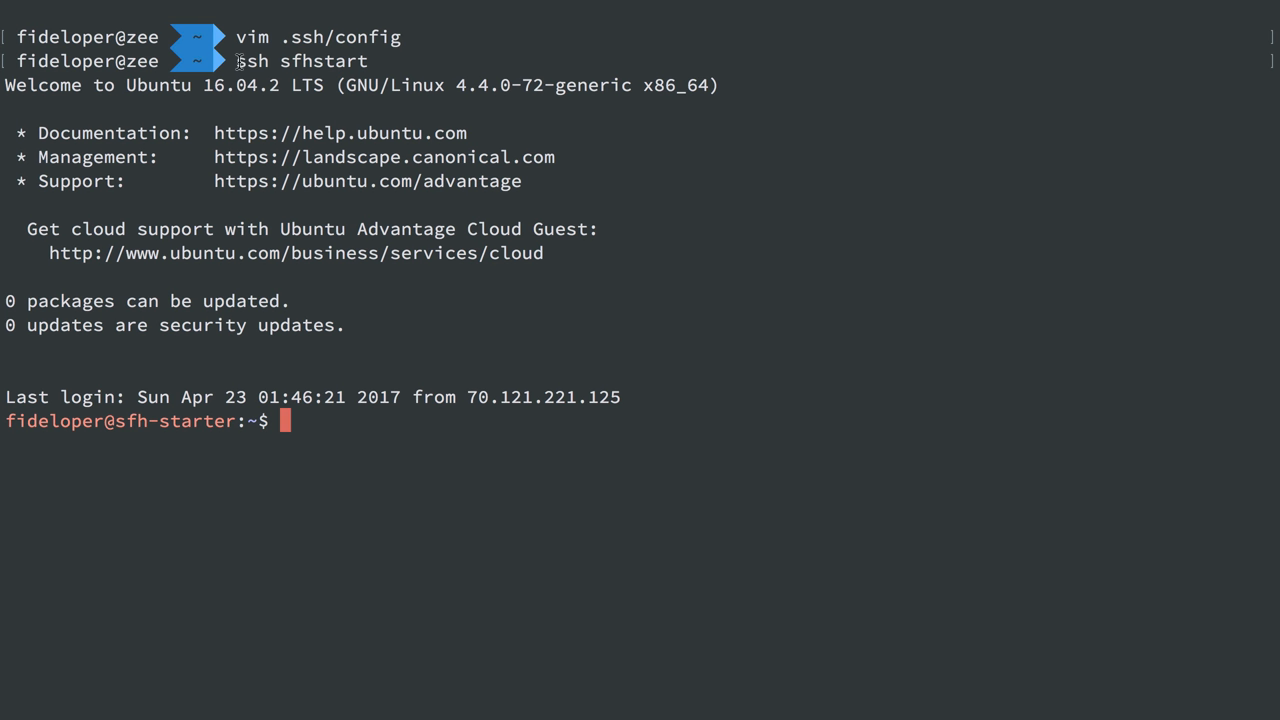
Exit the server and type the long-form ssh command with -i key and IdentitiesOnly=yes.
type("s")
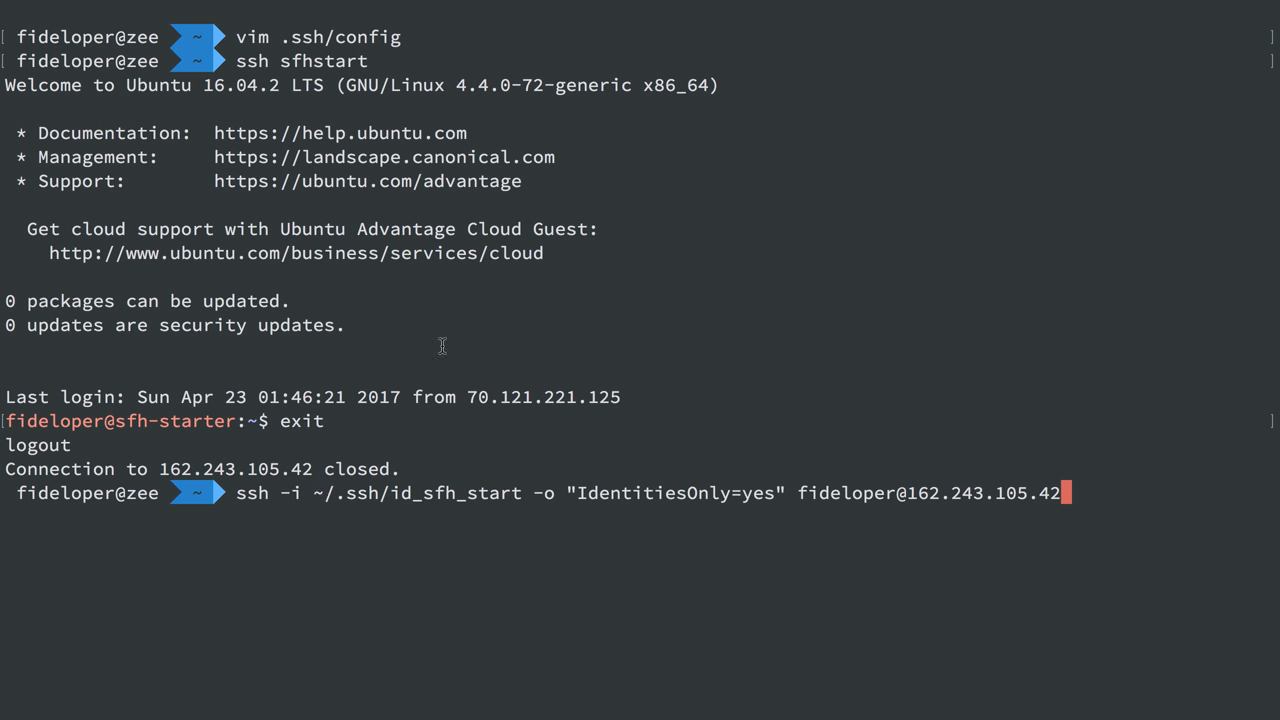
mouse_move(322, 61)
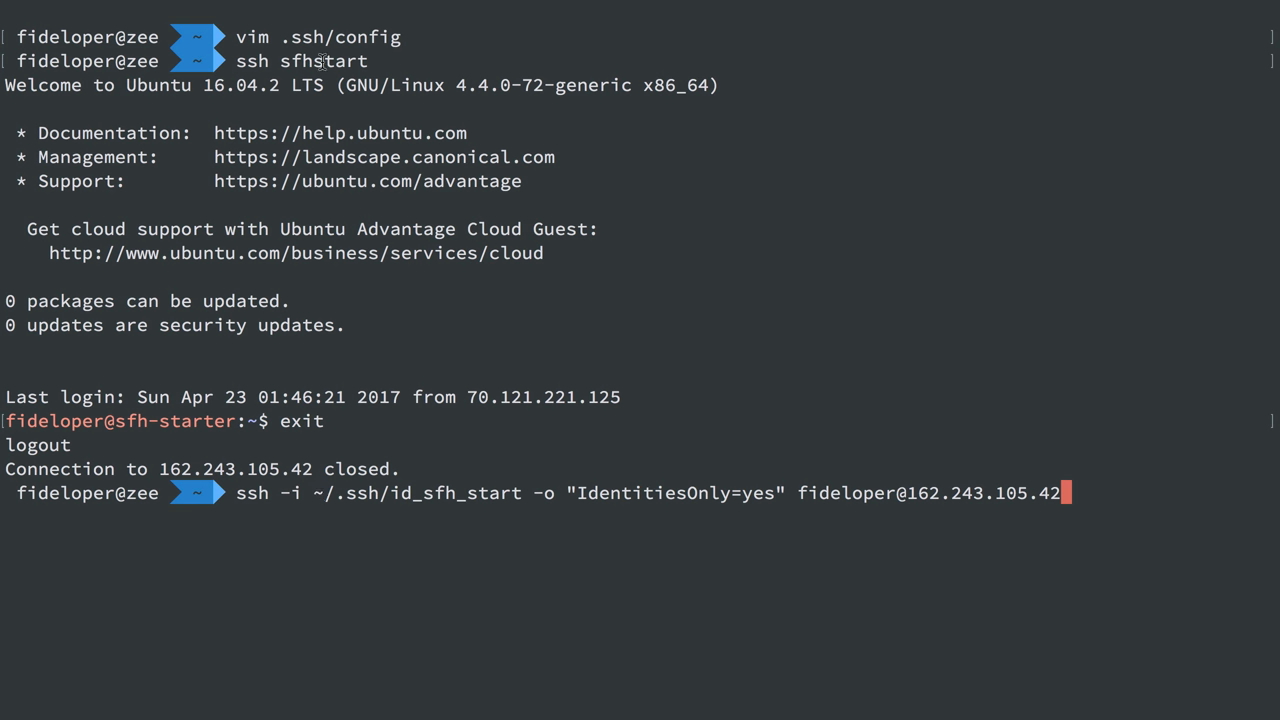